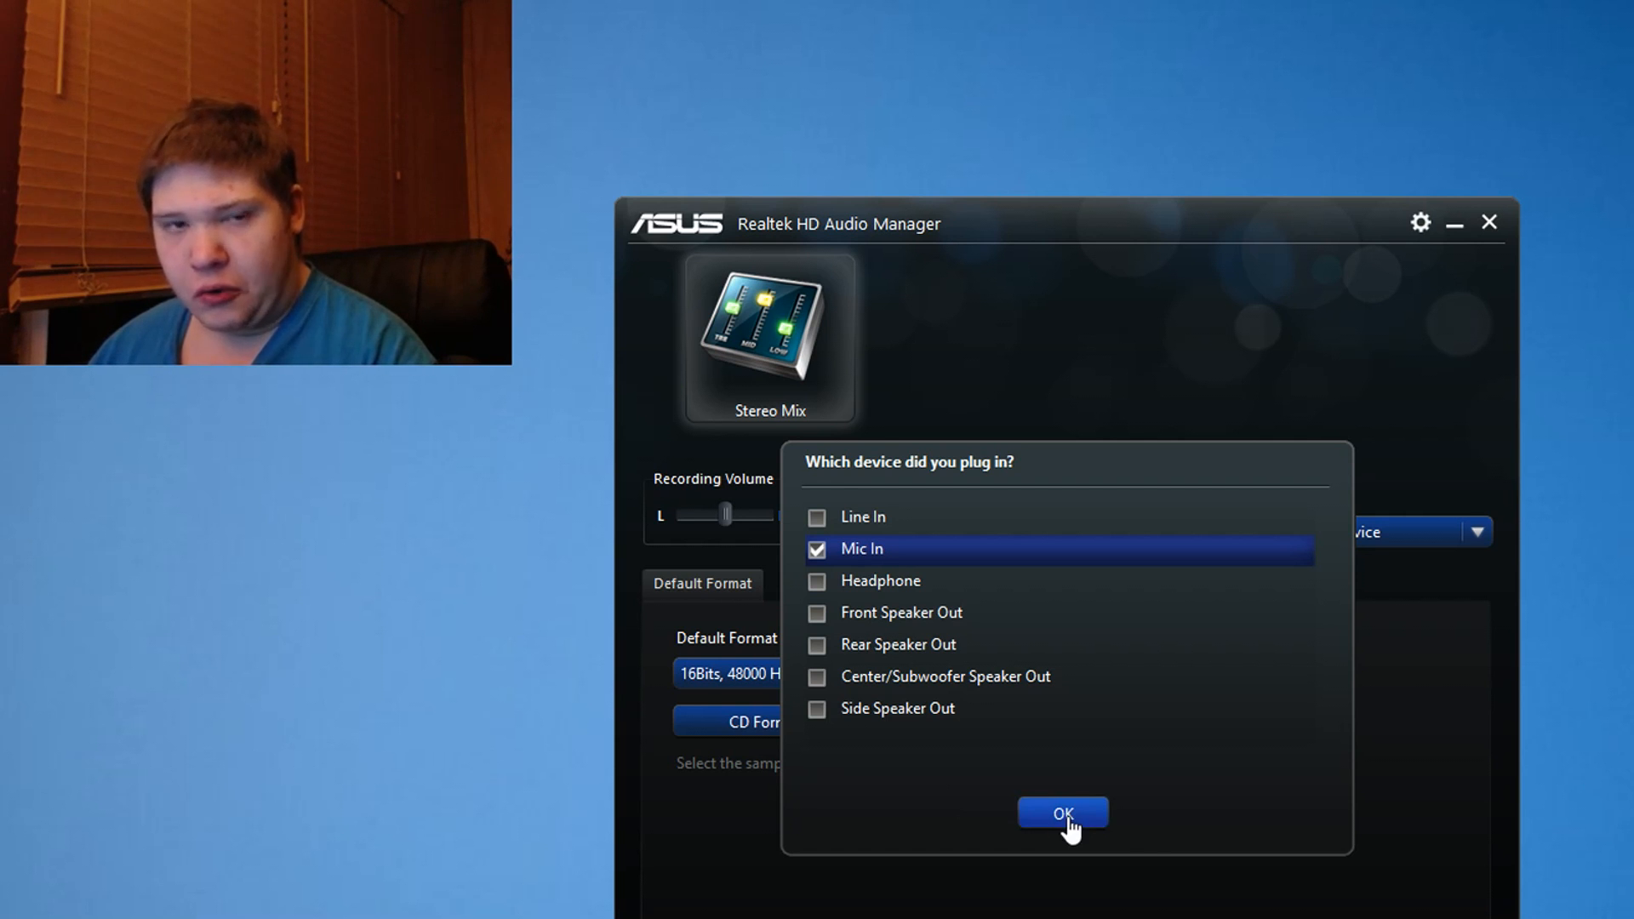
- Confirm the plugged-in device as Mic In in the Realtek HD Audio Manager dialog
{"action": "left_click", "coordinate": [1063, 814]}
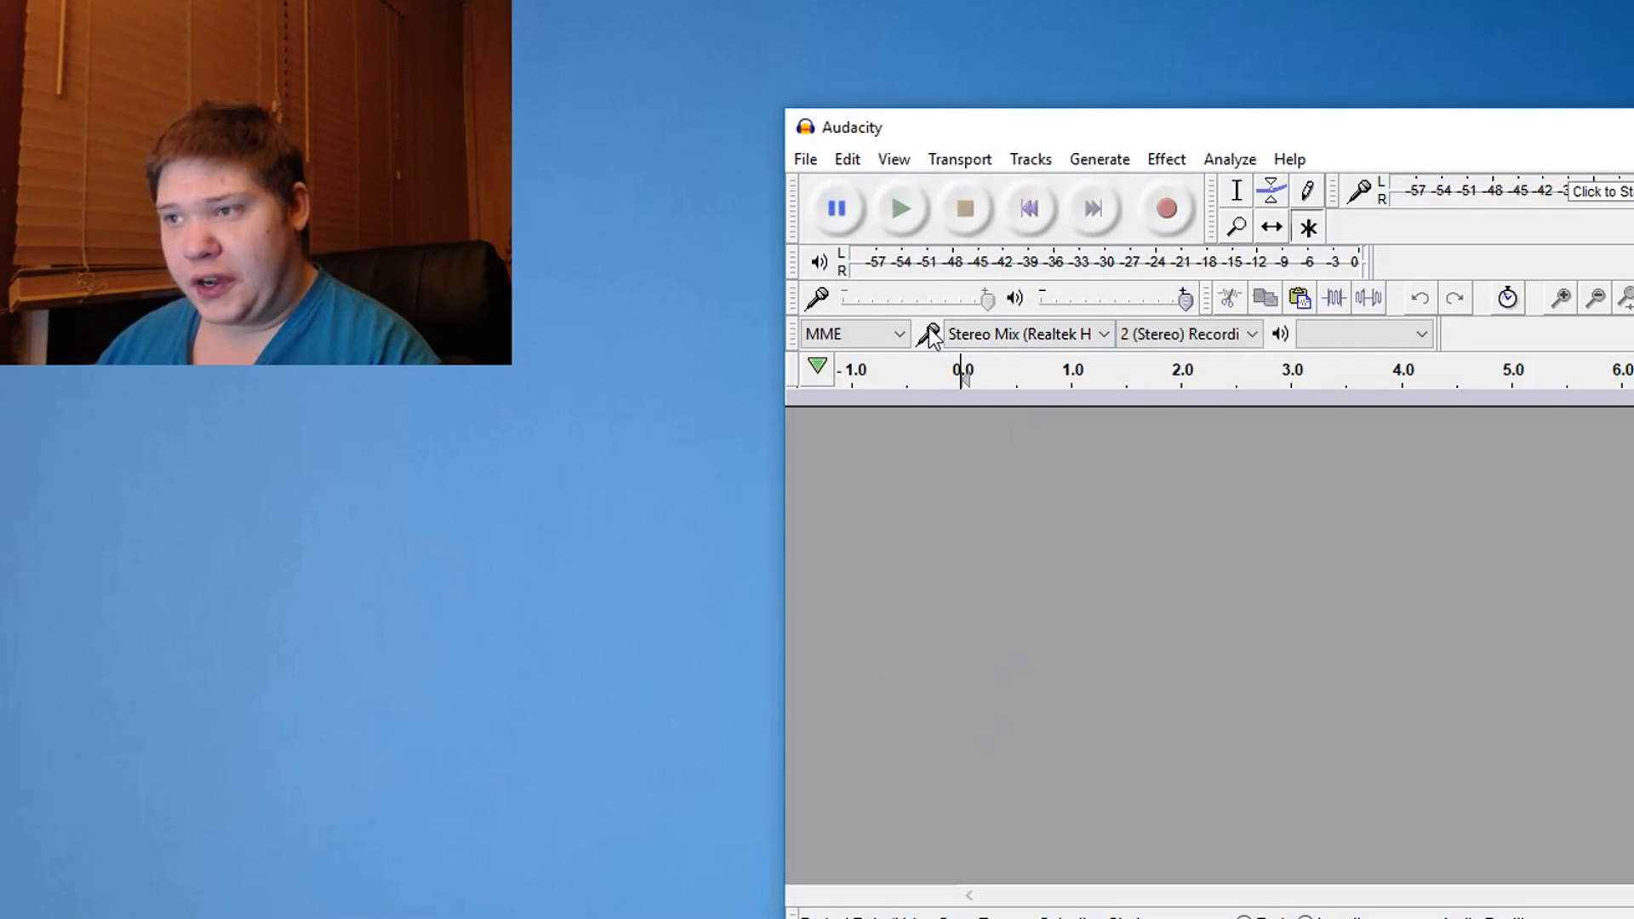
- Switch Audacity's recording device from Stereo Mix to Microphone (Realtek High Definition Audio)
{"action": "left_click", "coordinate": [1027, 333]}
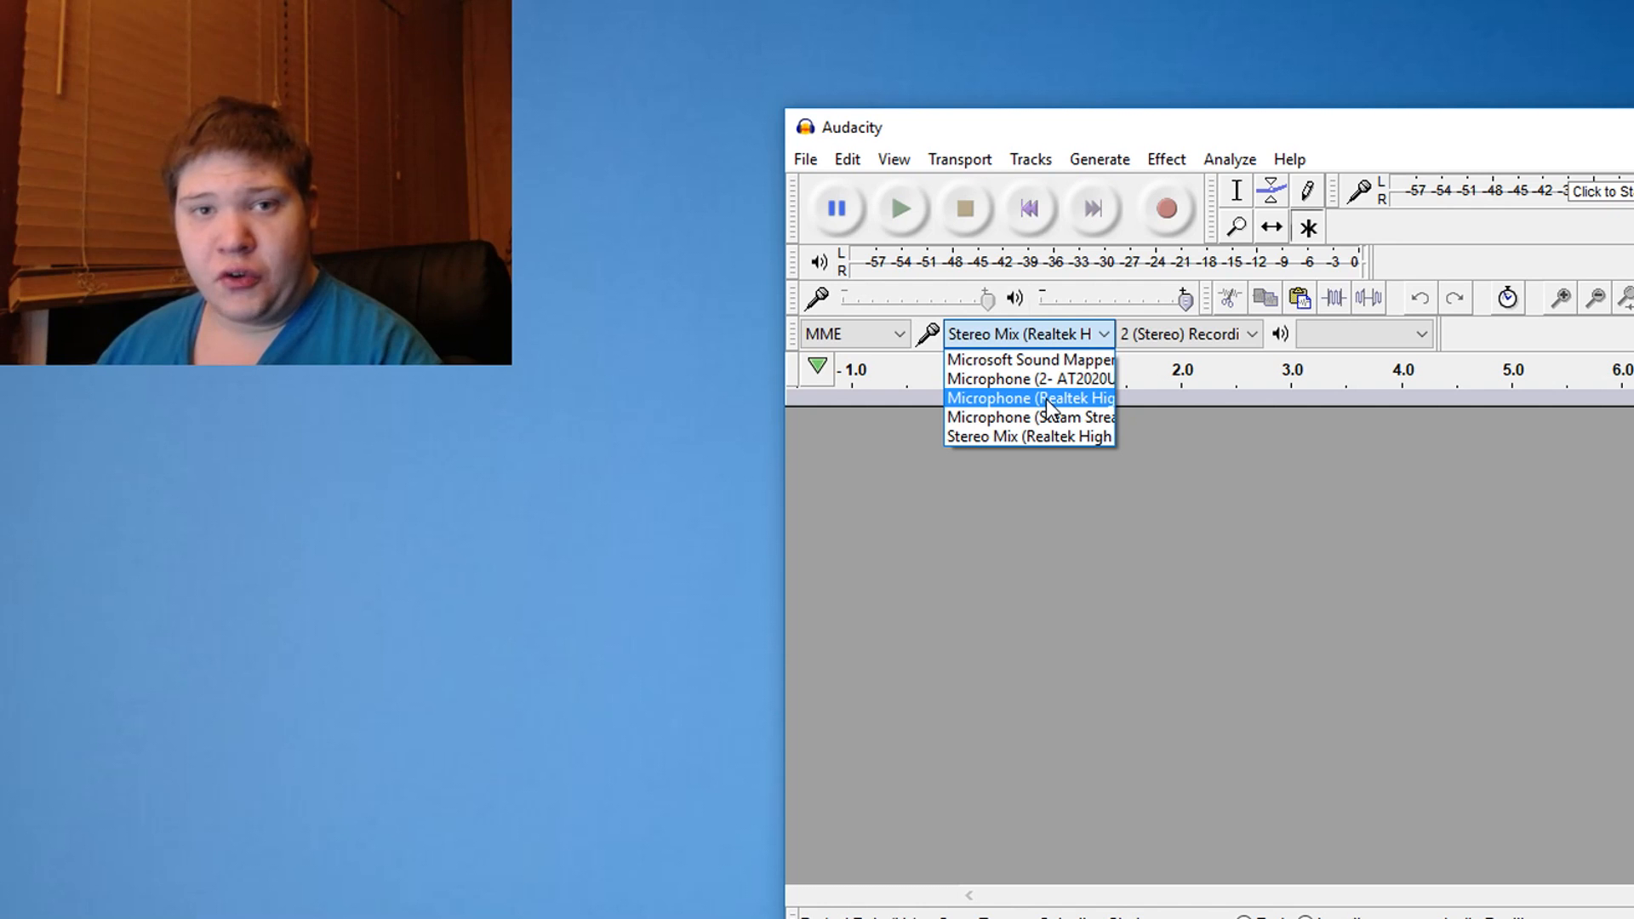
{"action": "left_click", "coordinate": [1028, 398]}
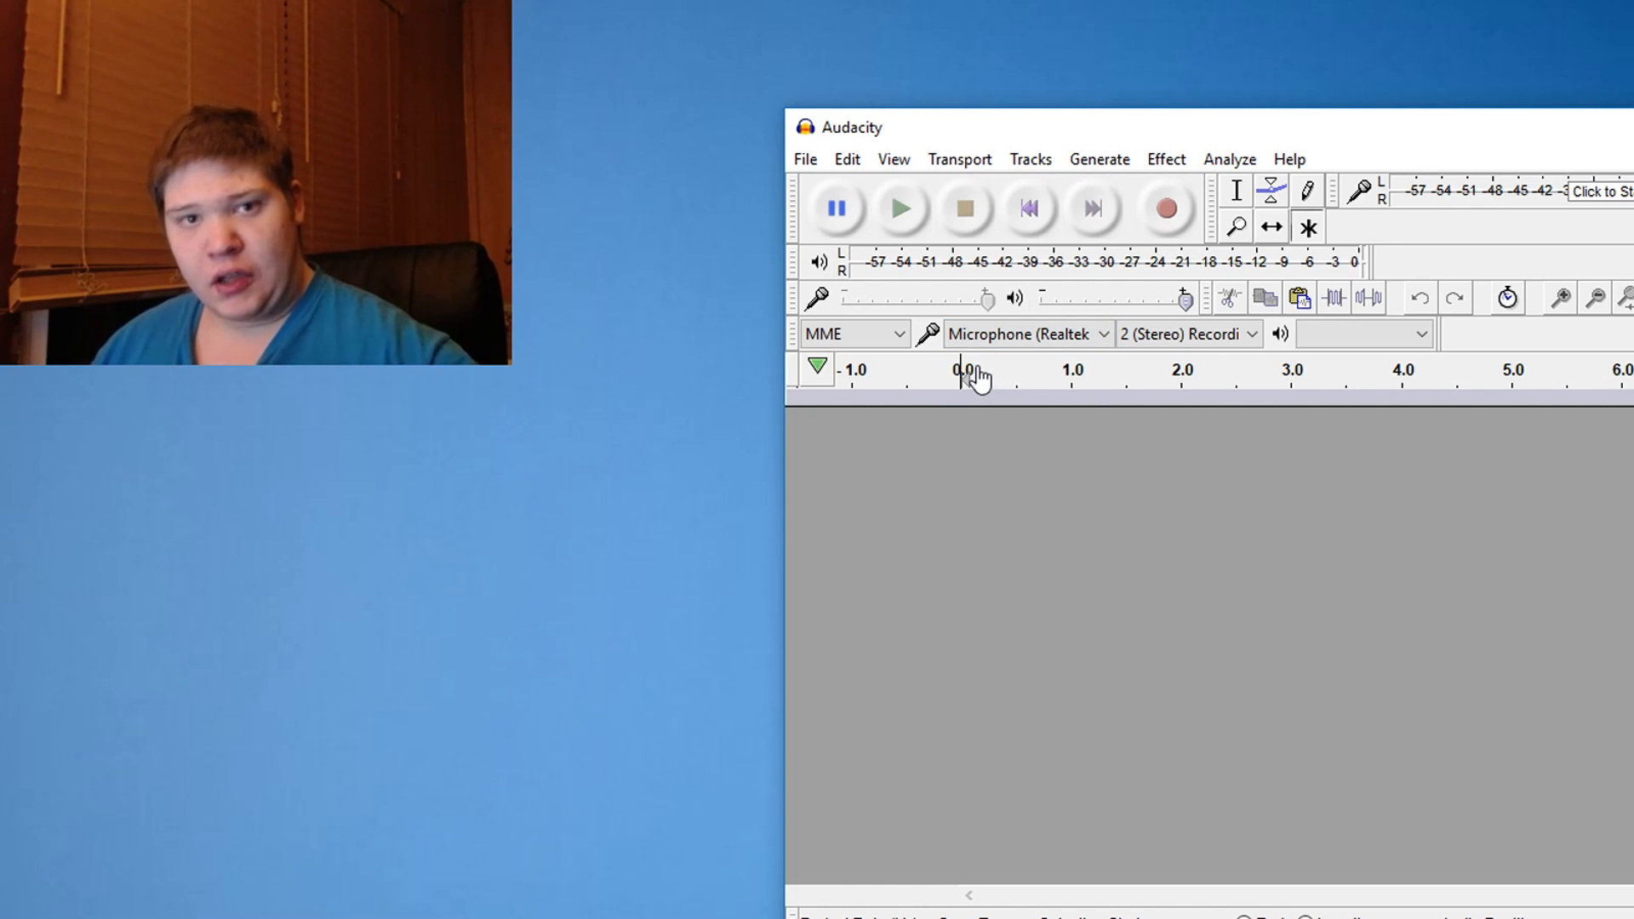
{"action": "mouse_move", "coordinate": [735, 225]}
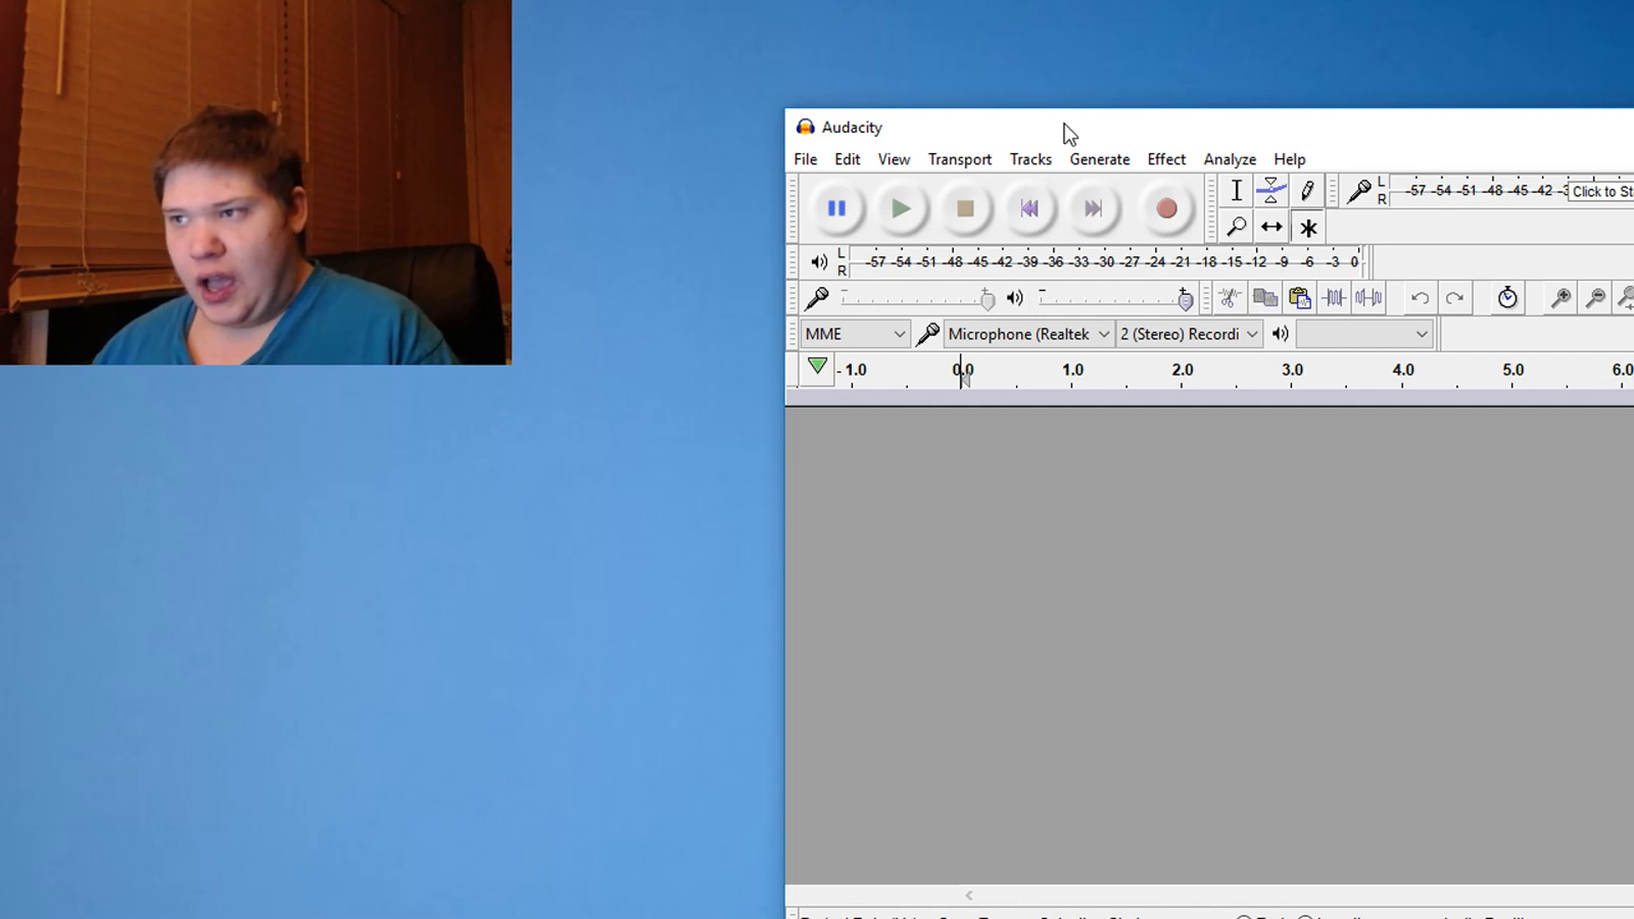
{"action": "mouse_move", "coordinate": [1168, 208]}
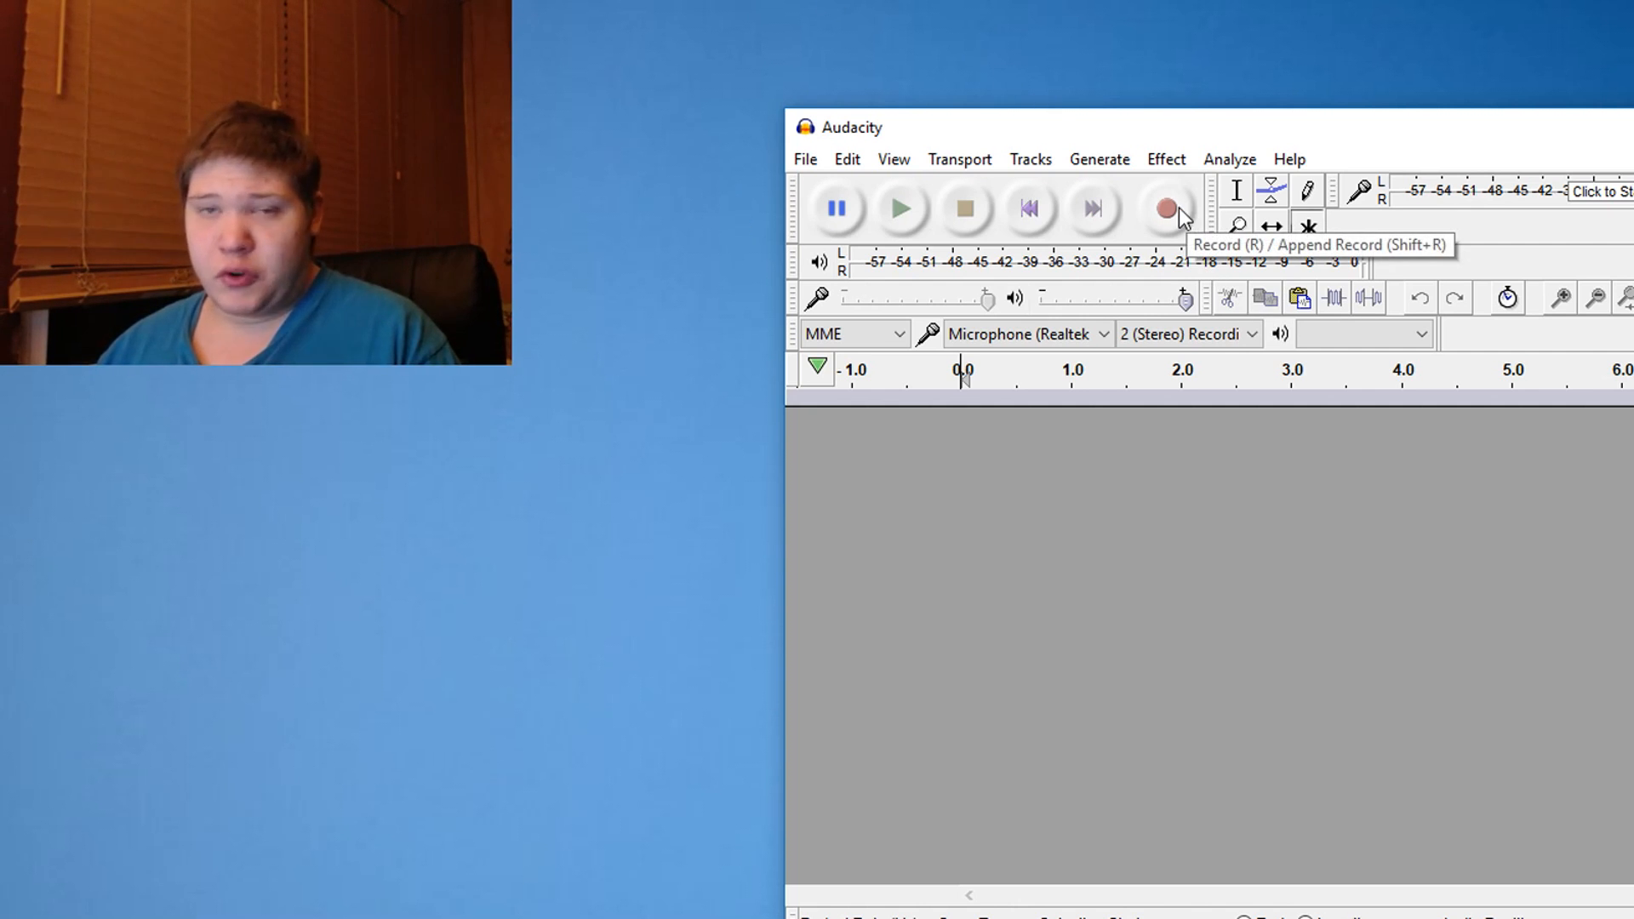
- Record a short stereo test capture from the Realtek microphone and view its waveform
{"action": "left_click", "coordinate": [1168, 206]}
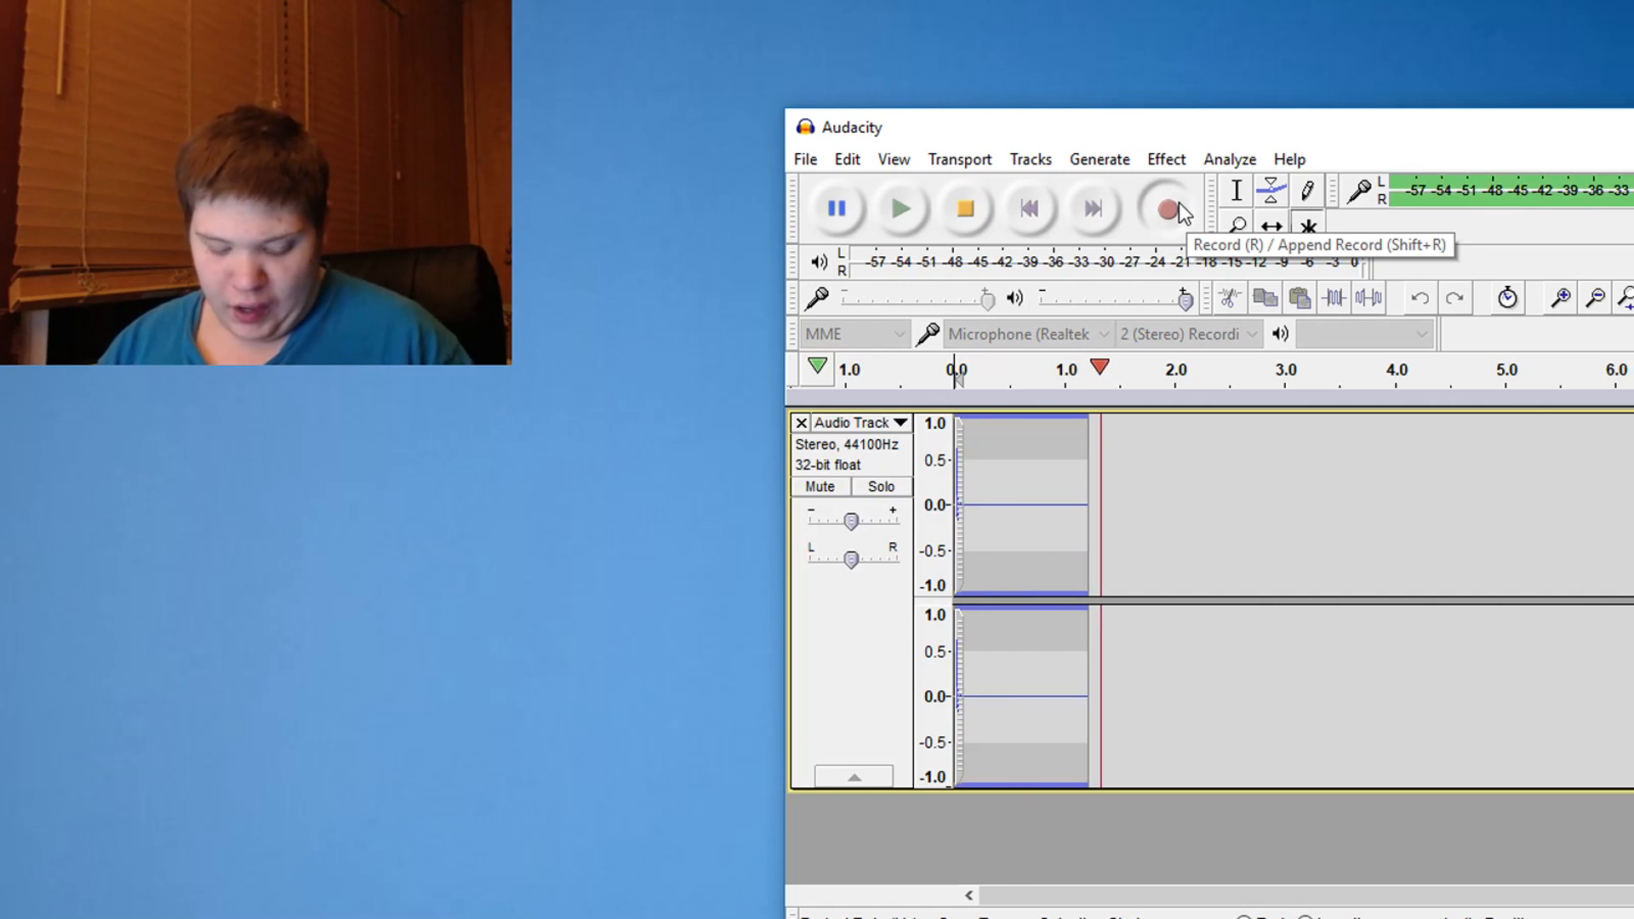
{"action": "left_click", "coordinate": [1168, 208]}
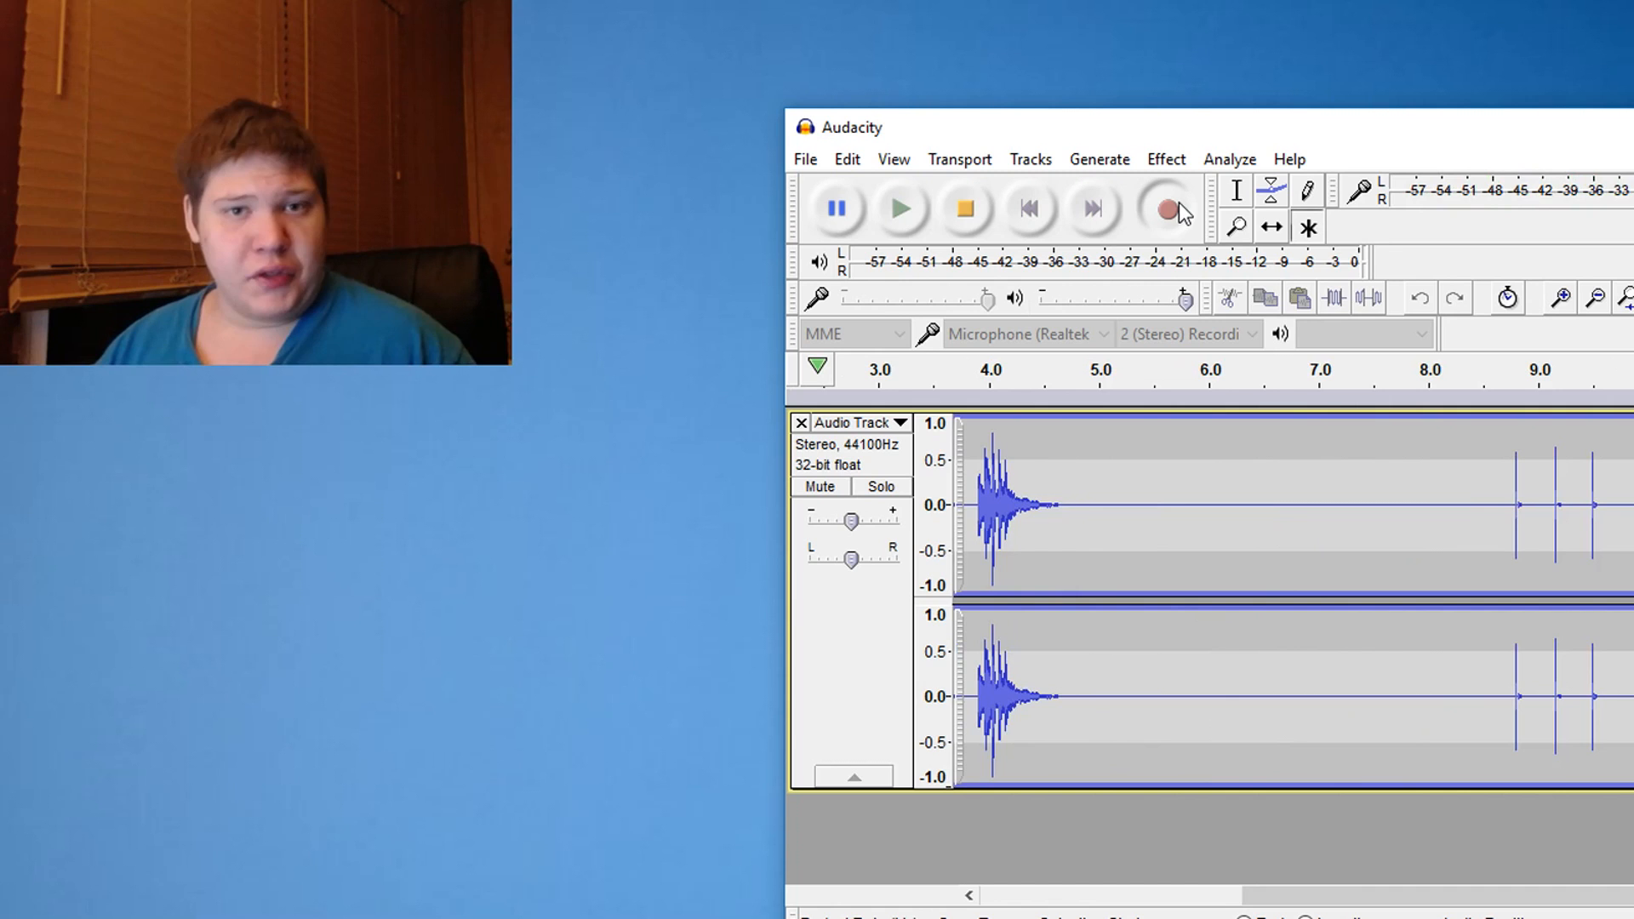
{"action": "scroll", "scroll_direction": "right", "scroll_amount": 3}
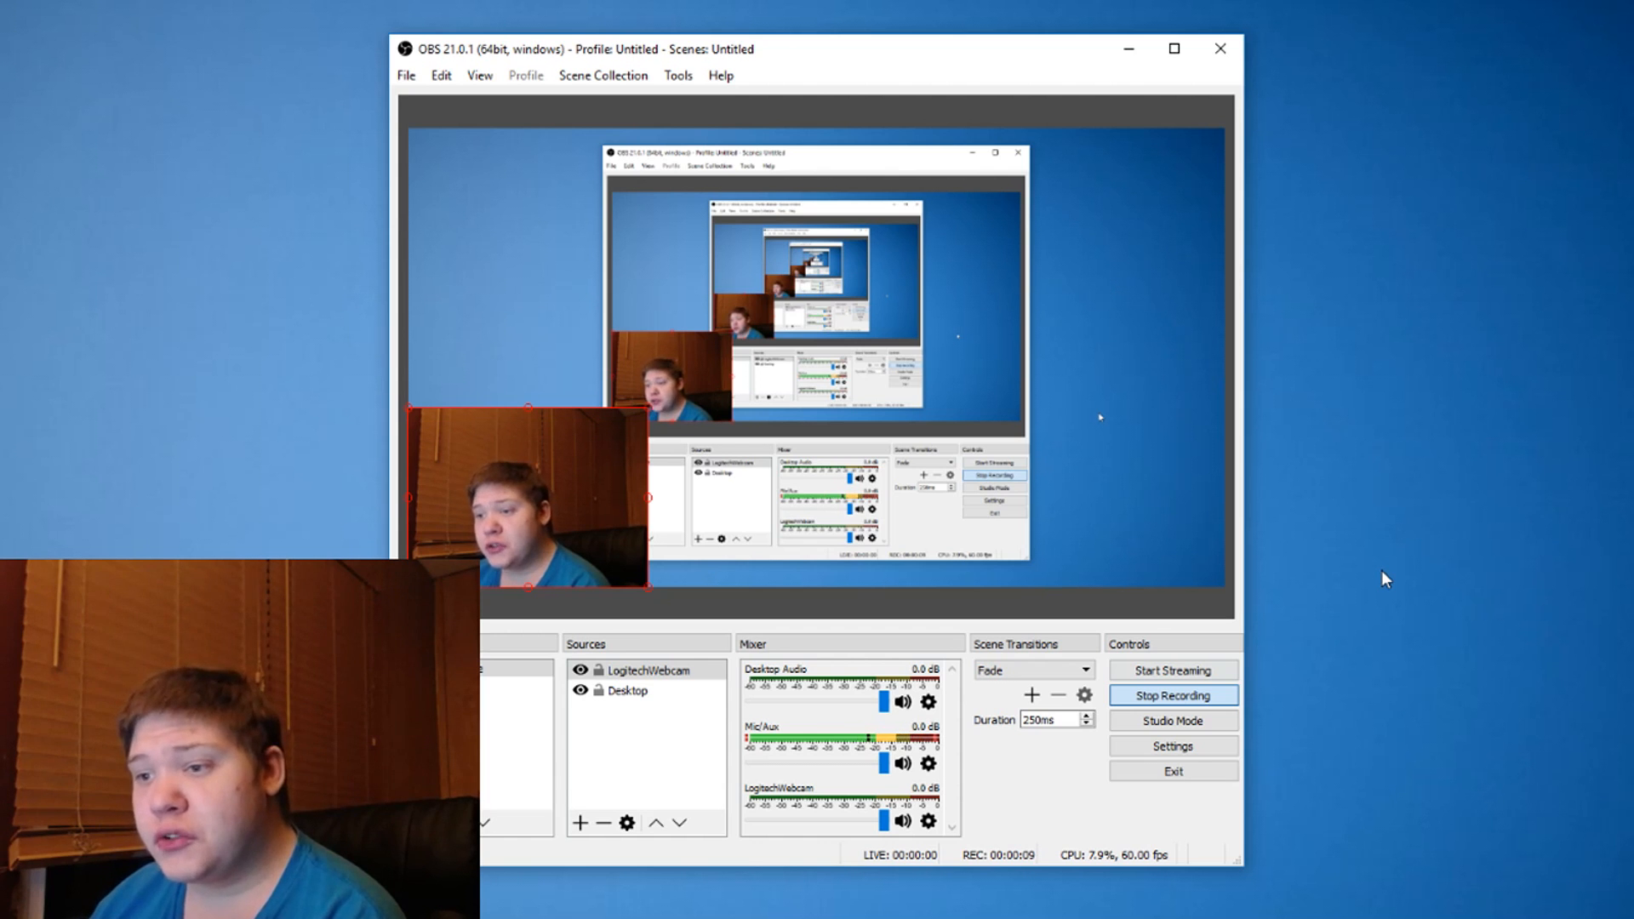
- Reach the Audio page of the OBS Studio settings
{"action": "left_click", "coordinate": [405, 75]}
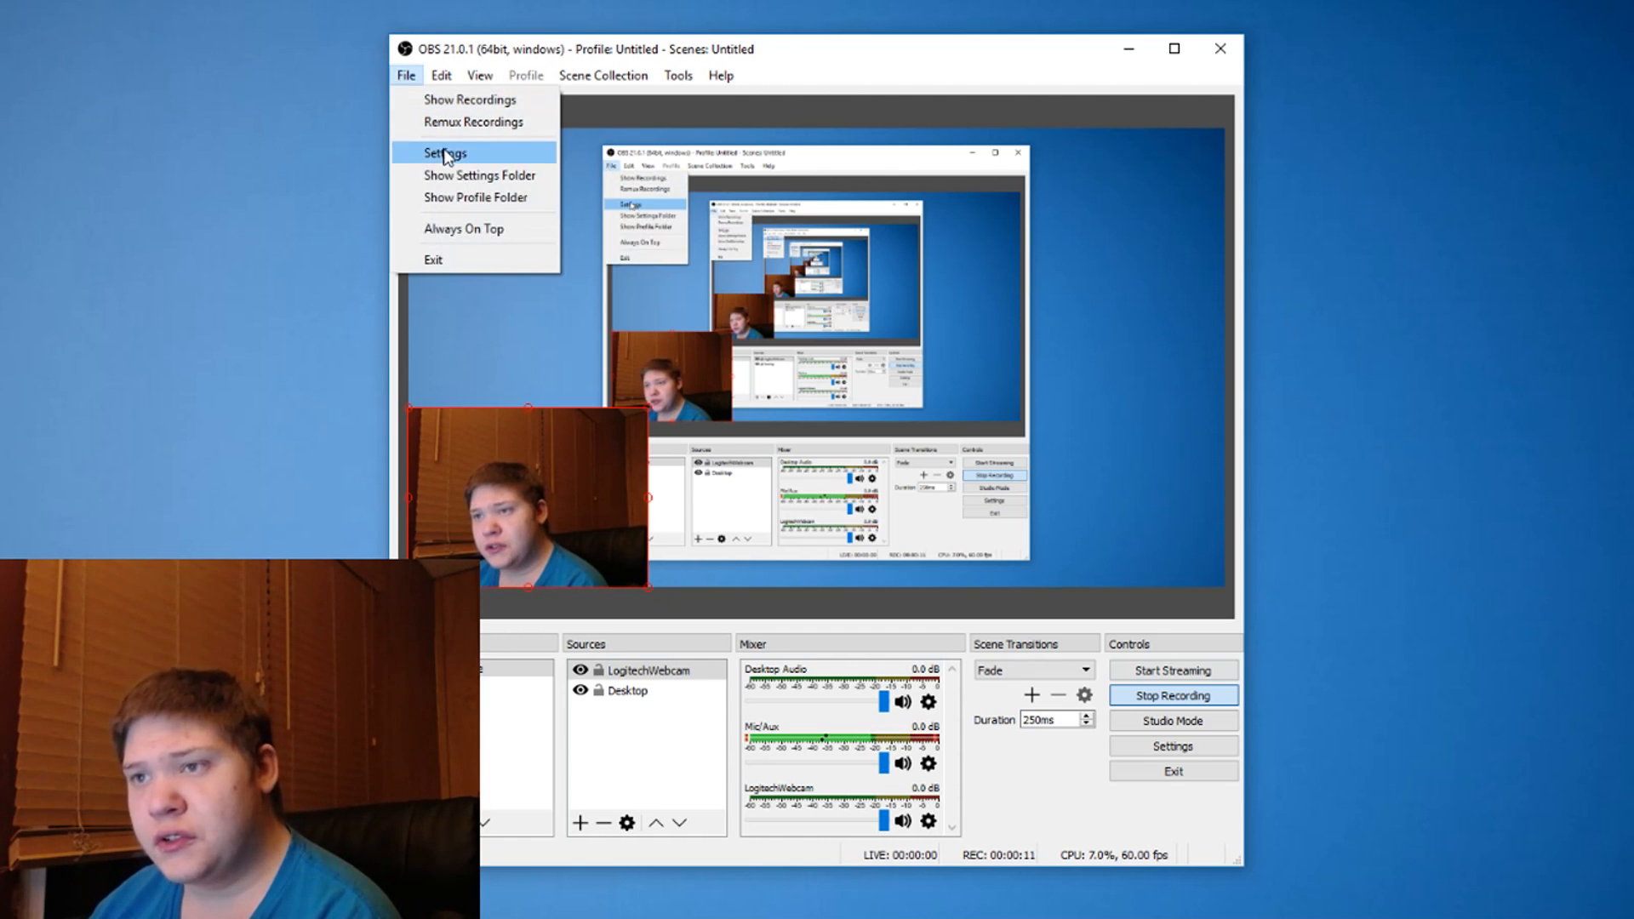
{"action": "left_click", "coordinate": [444, 151]}
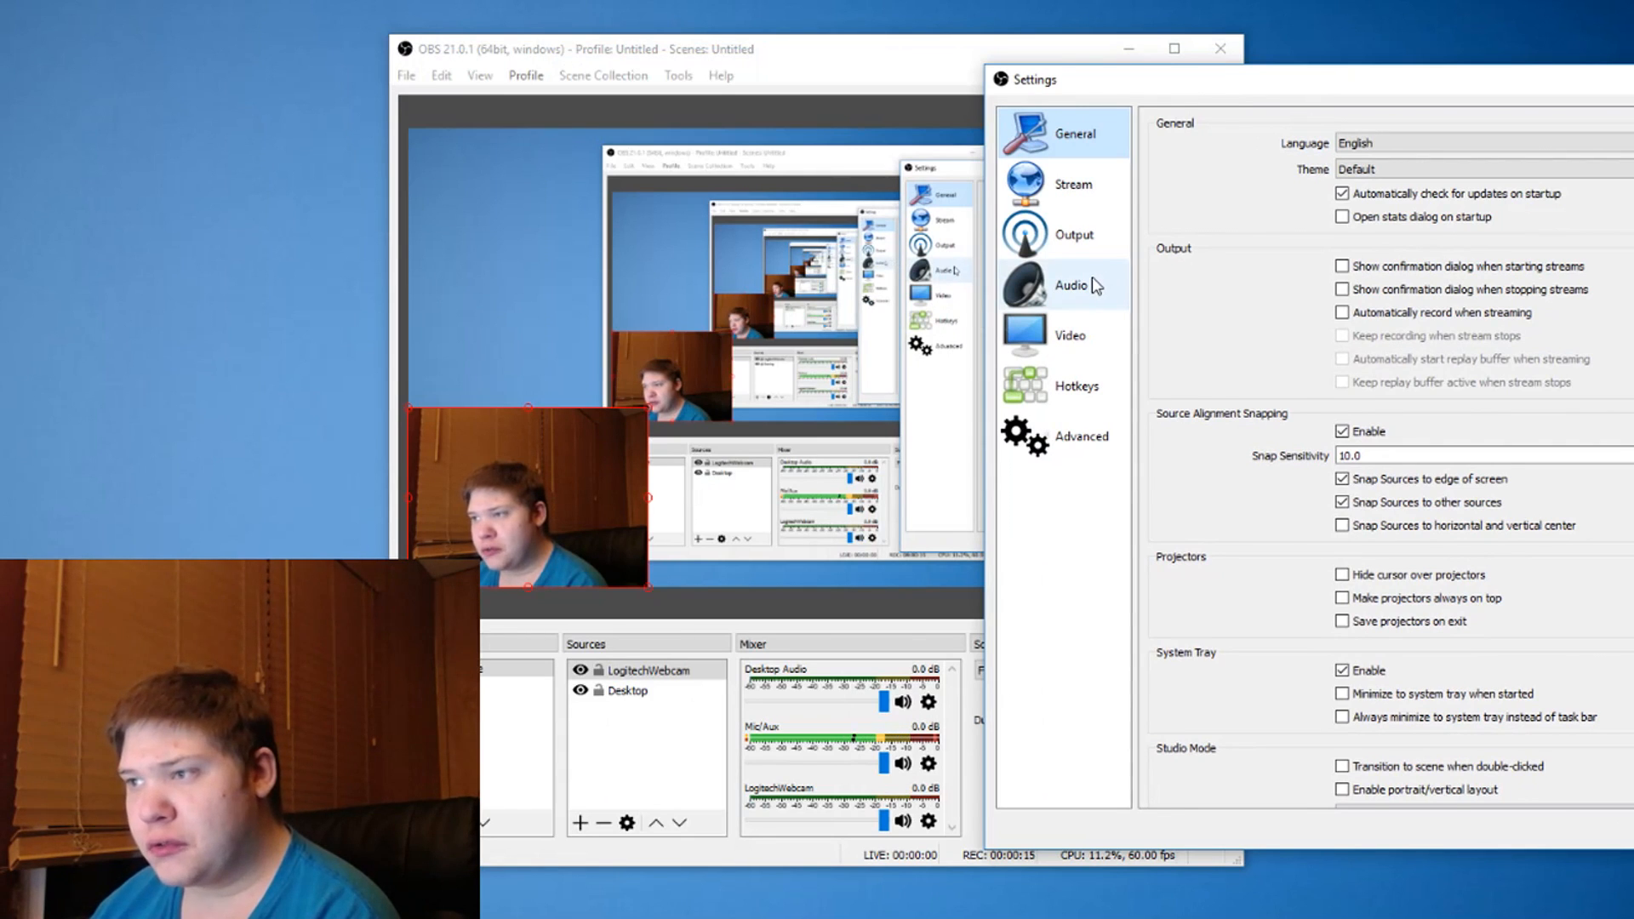
{"action": "left_click", "coordinate": [1069, 284]}
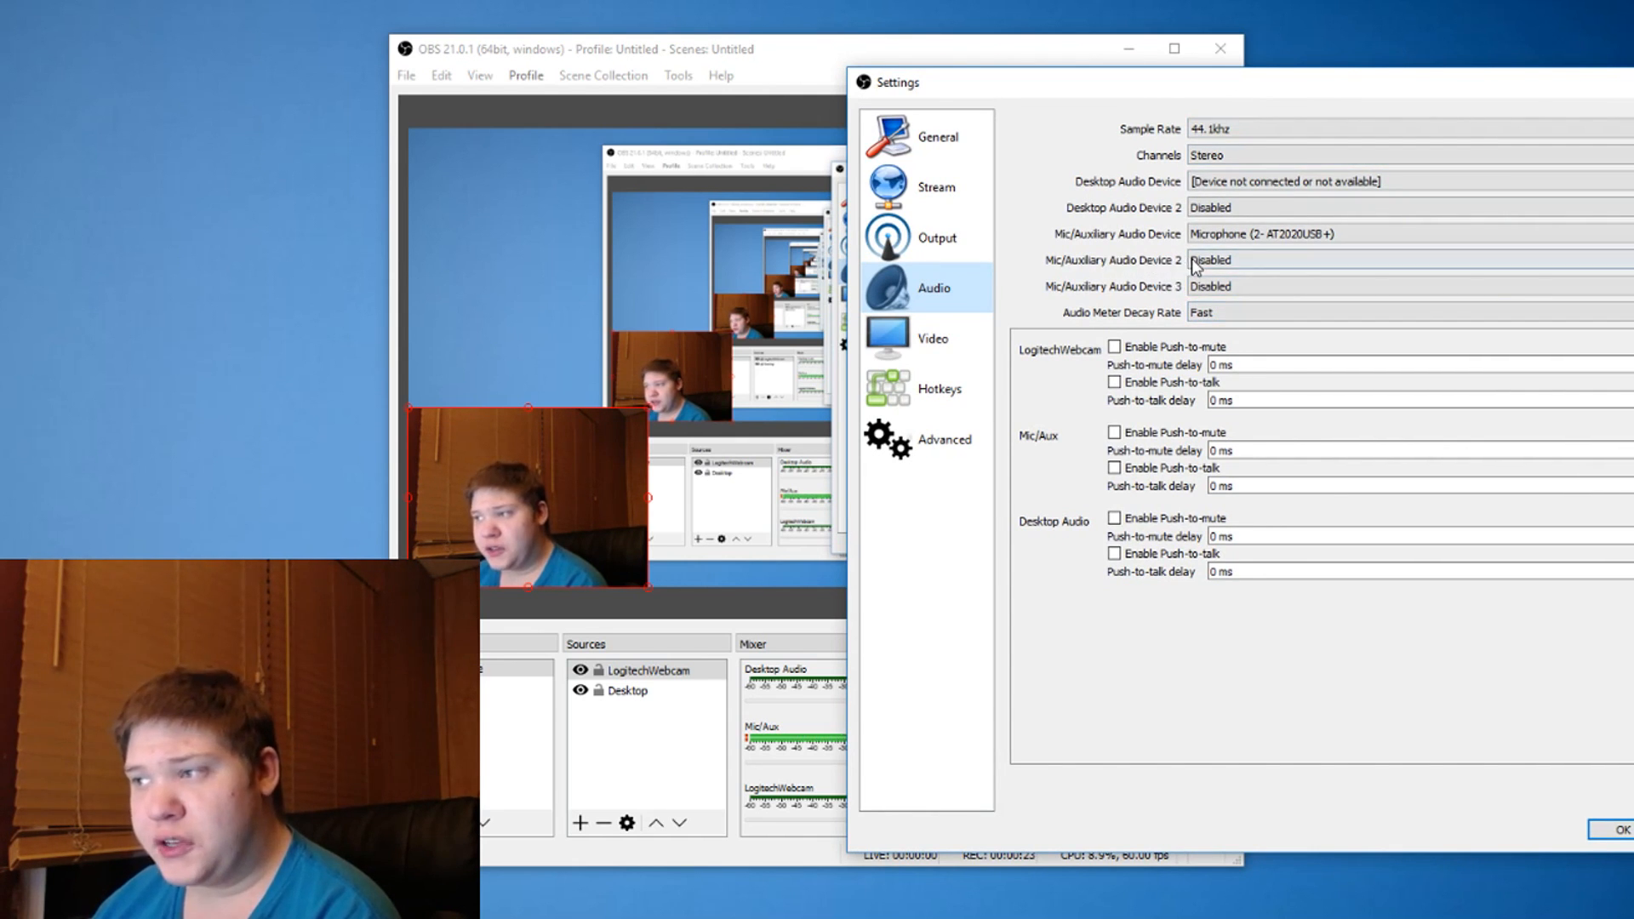
- Set Mic/Auxiliary Audio Device 2 to Microphone (Realtek High Definition Audio) and apply it
{"action": "left_click", "coordinate": [1355, 259]}
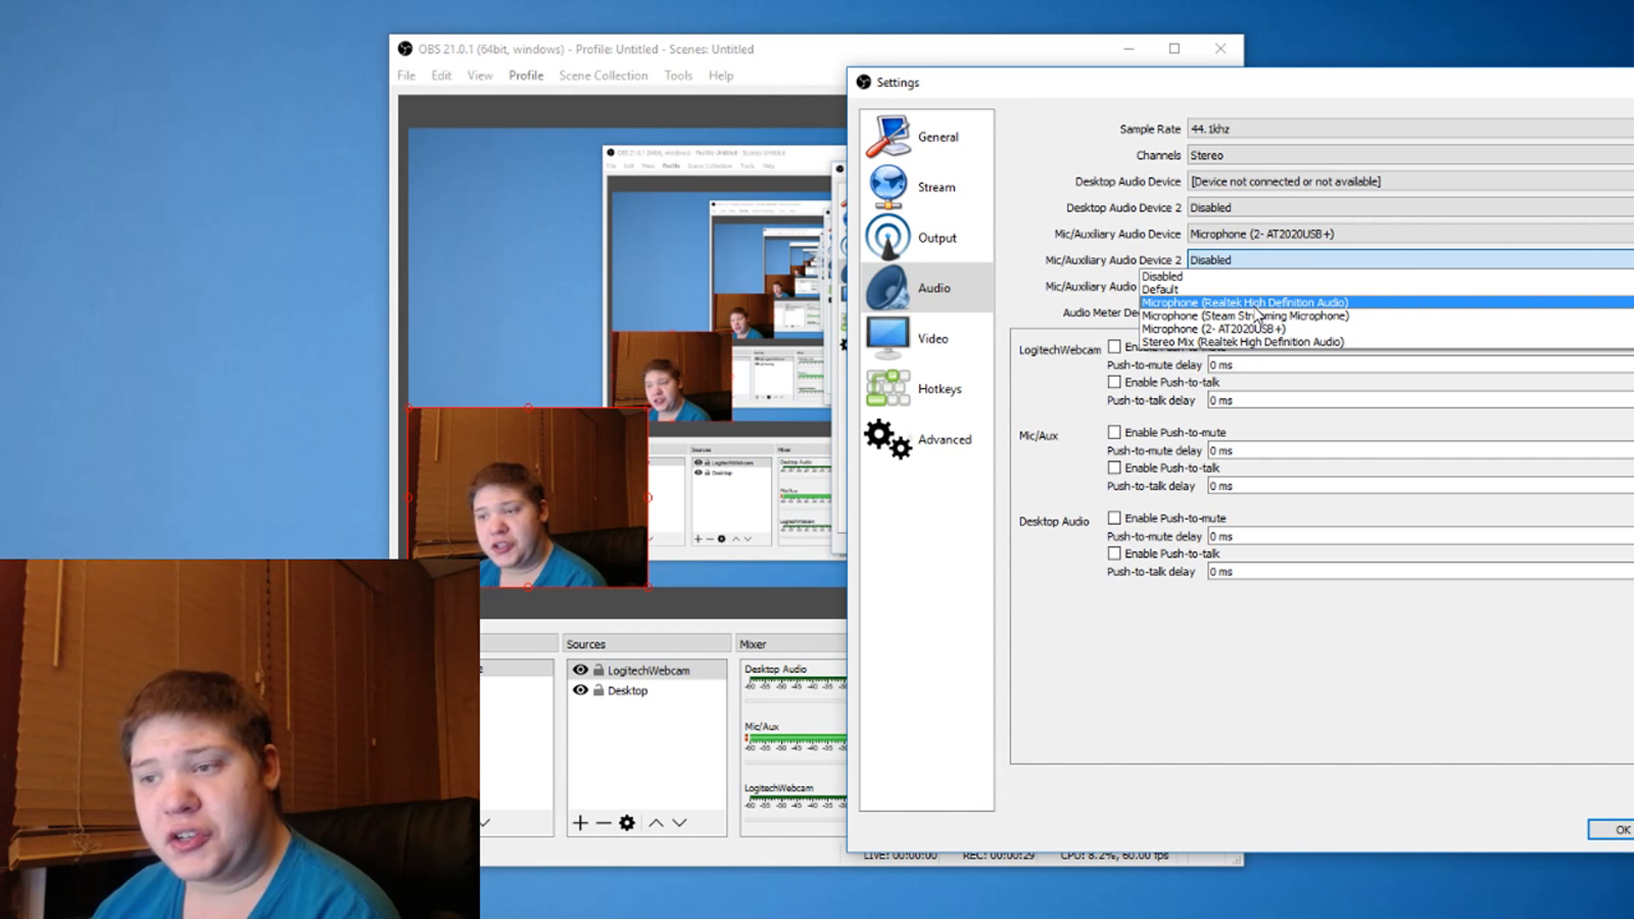
{"action": "left_click", "coordinate": [1247, 301]}
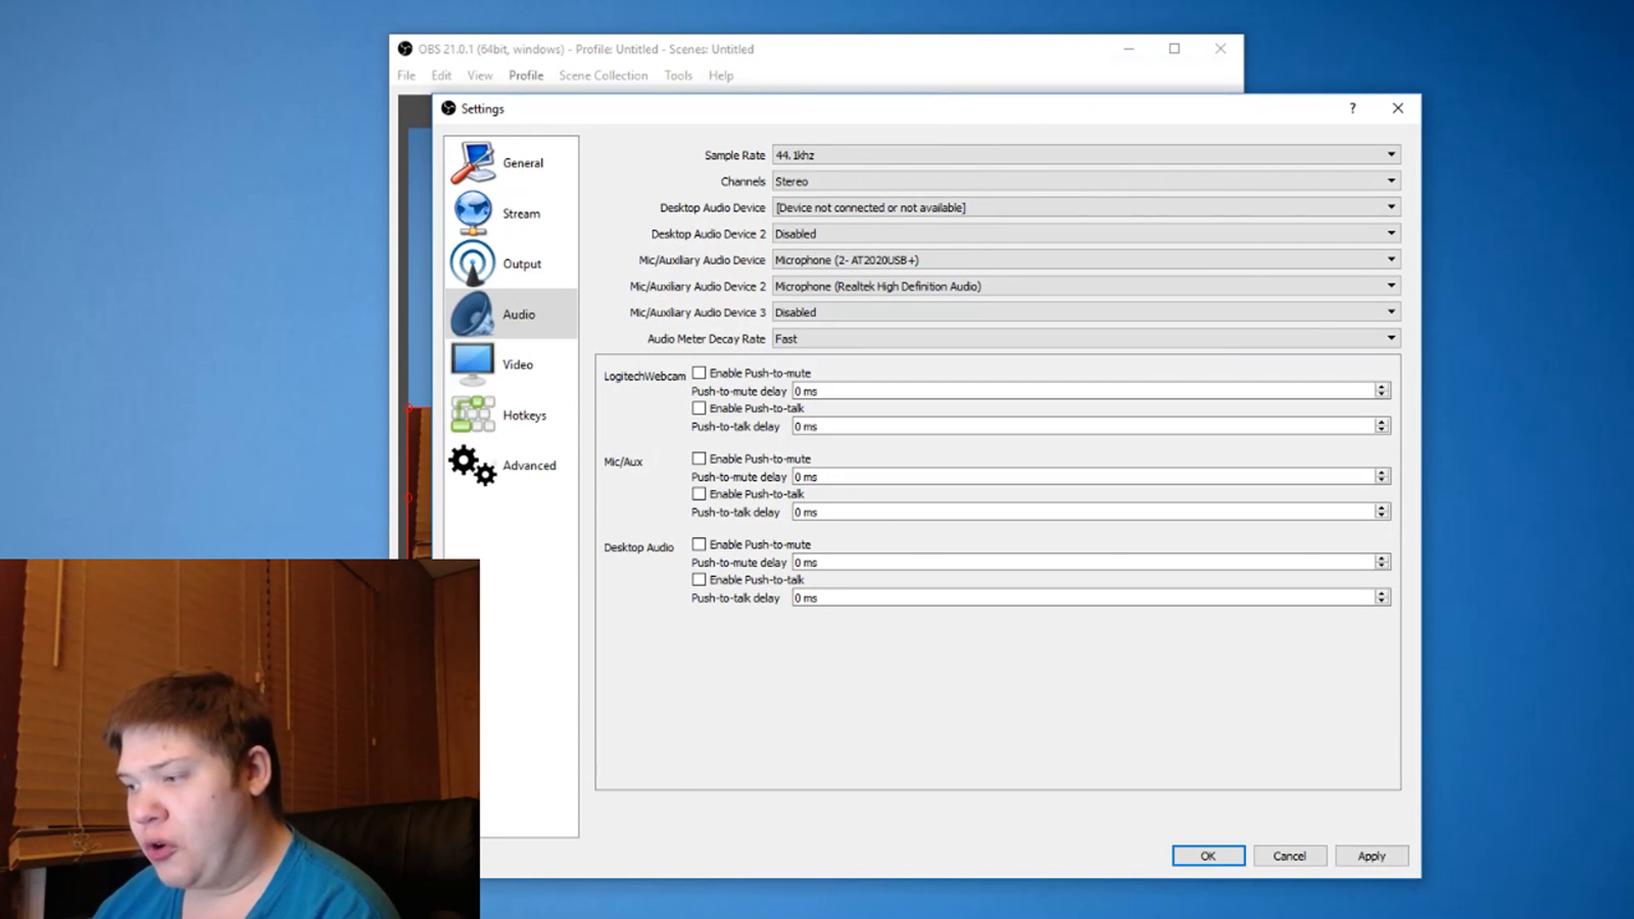
{"action": "left_click", "coordinate": [1205, 857]}
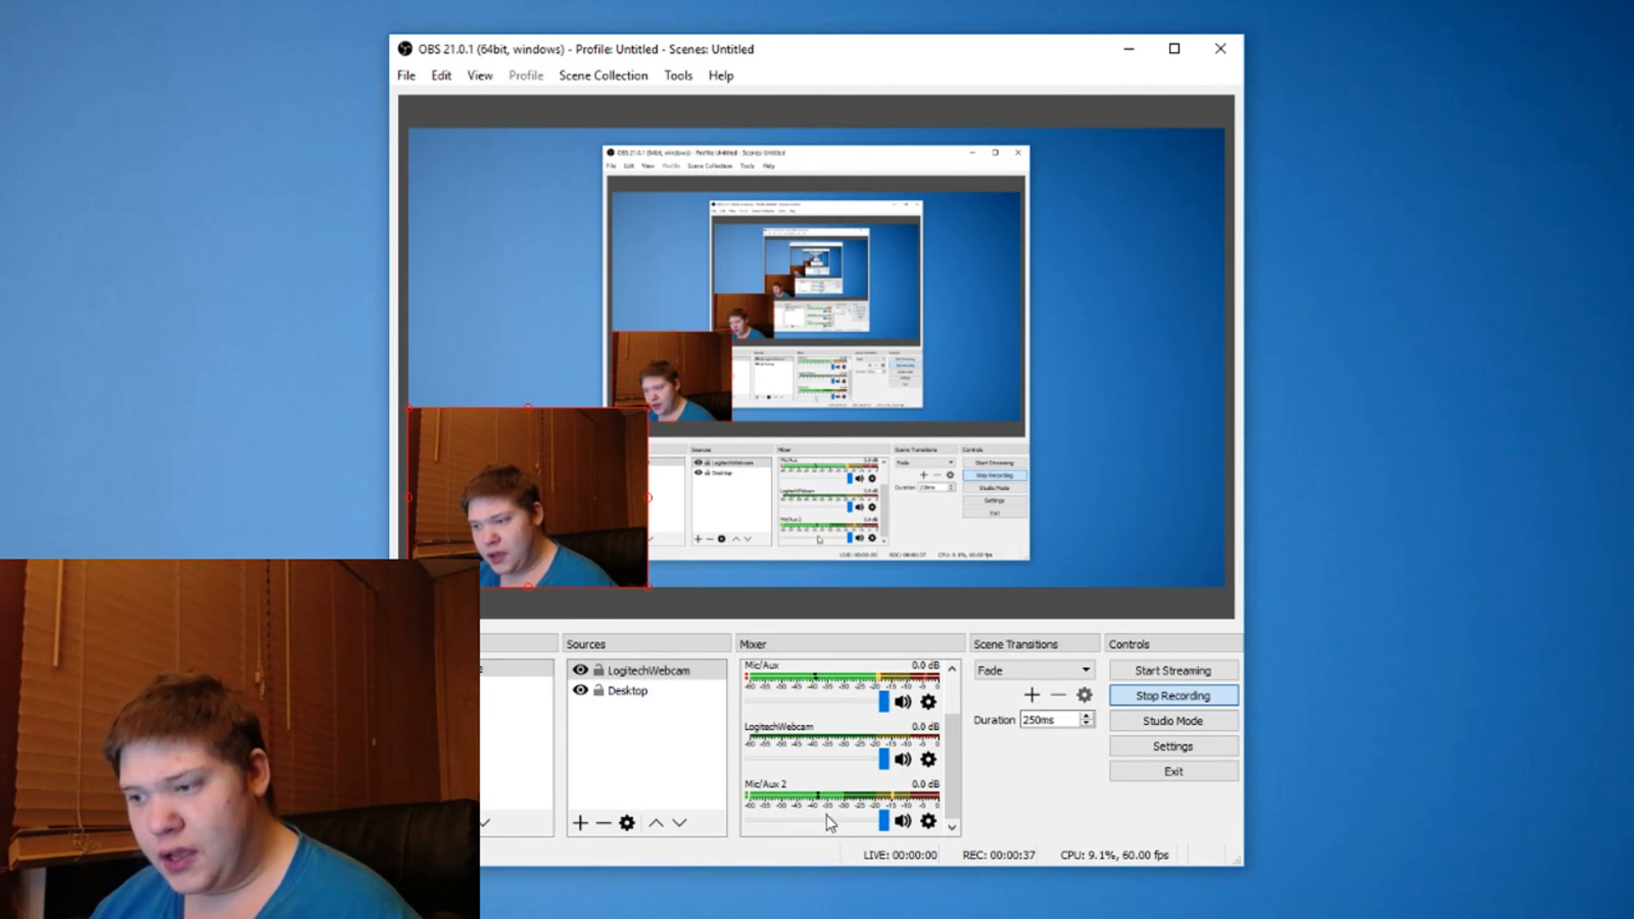
- Lower the Mic/Aux 2 mixer volume to about -22.6 dB
{"action": "left_click_drag", "start_coordinate": [907, 820], "coordinate": [797, 820]}
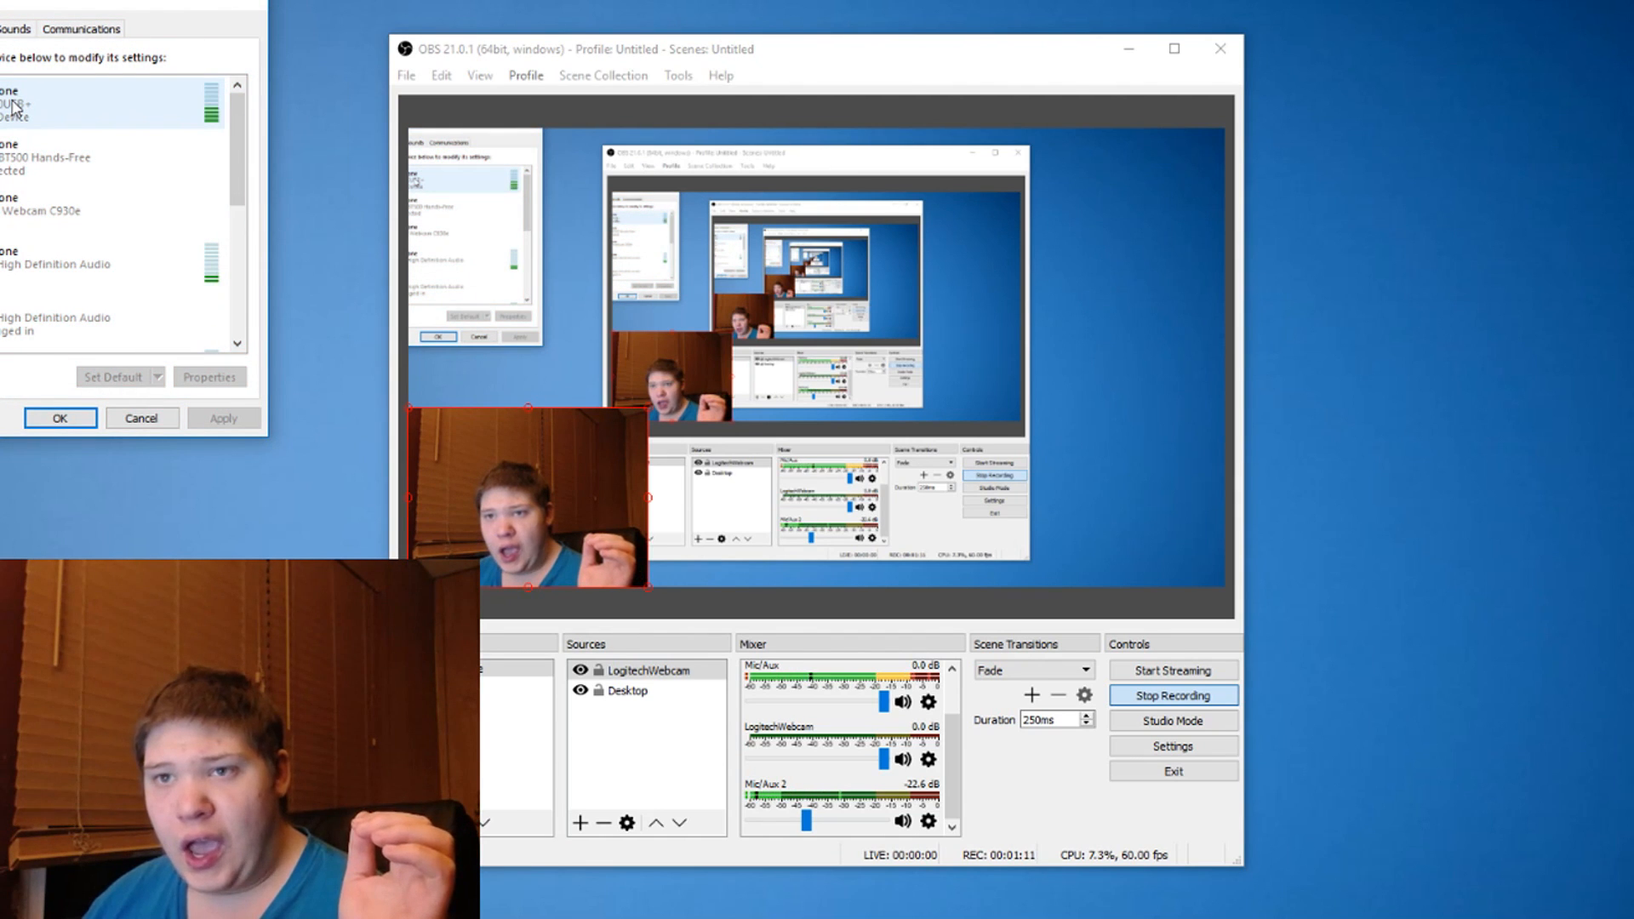
{"action": "left_click", "coordinate": [208, 376]}
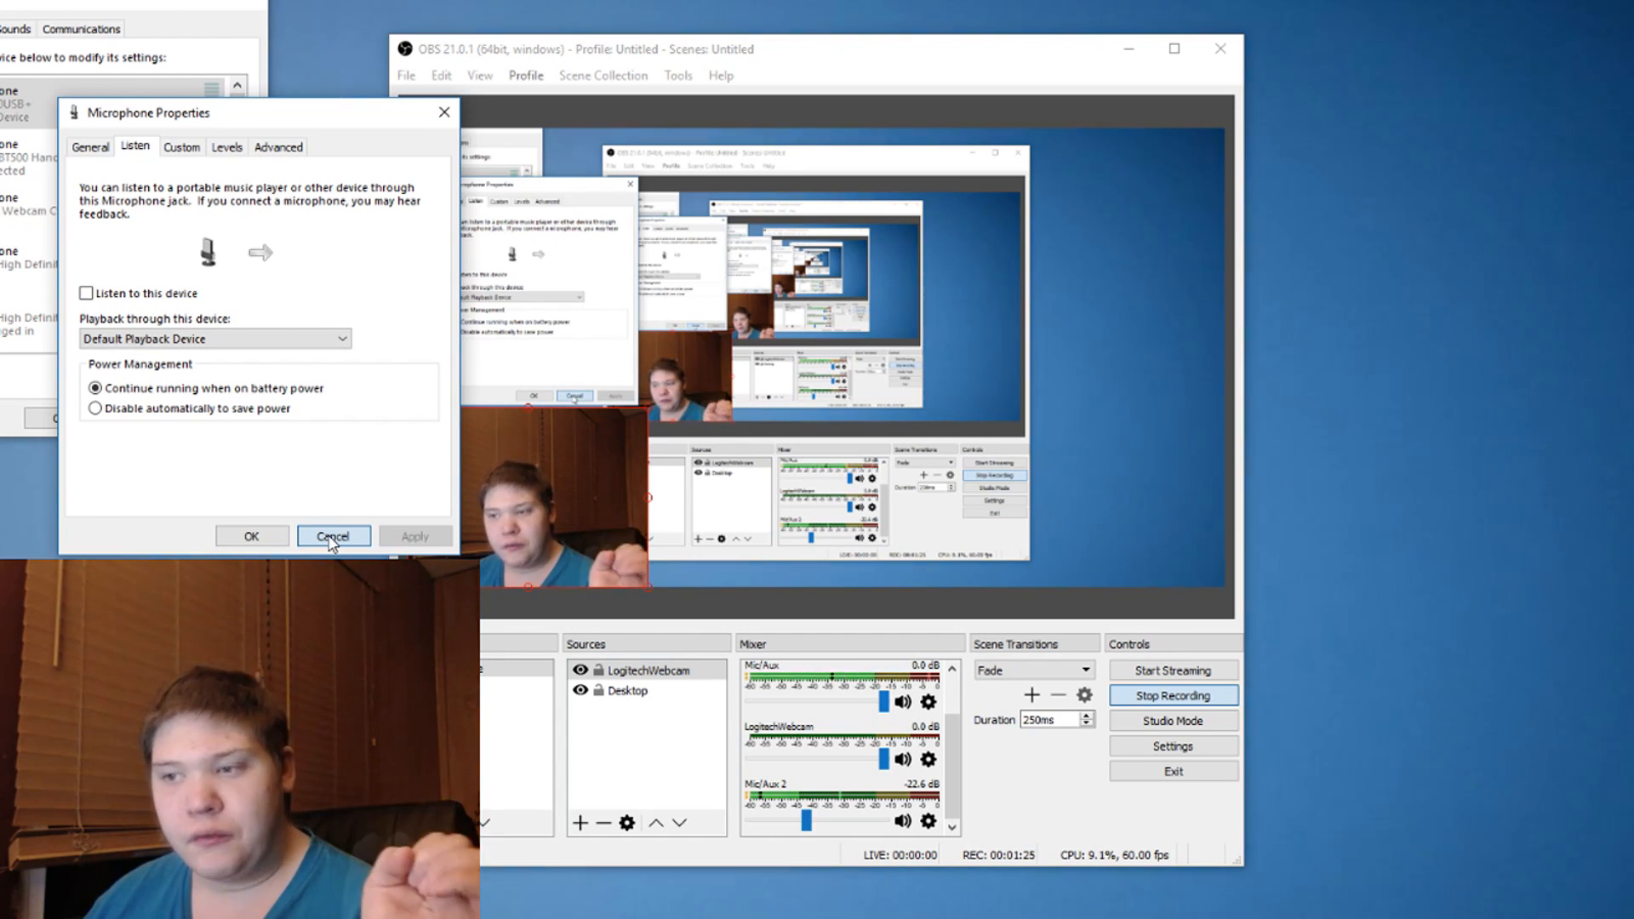
{"action": "left_click", "coordinate": [332, 536]}
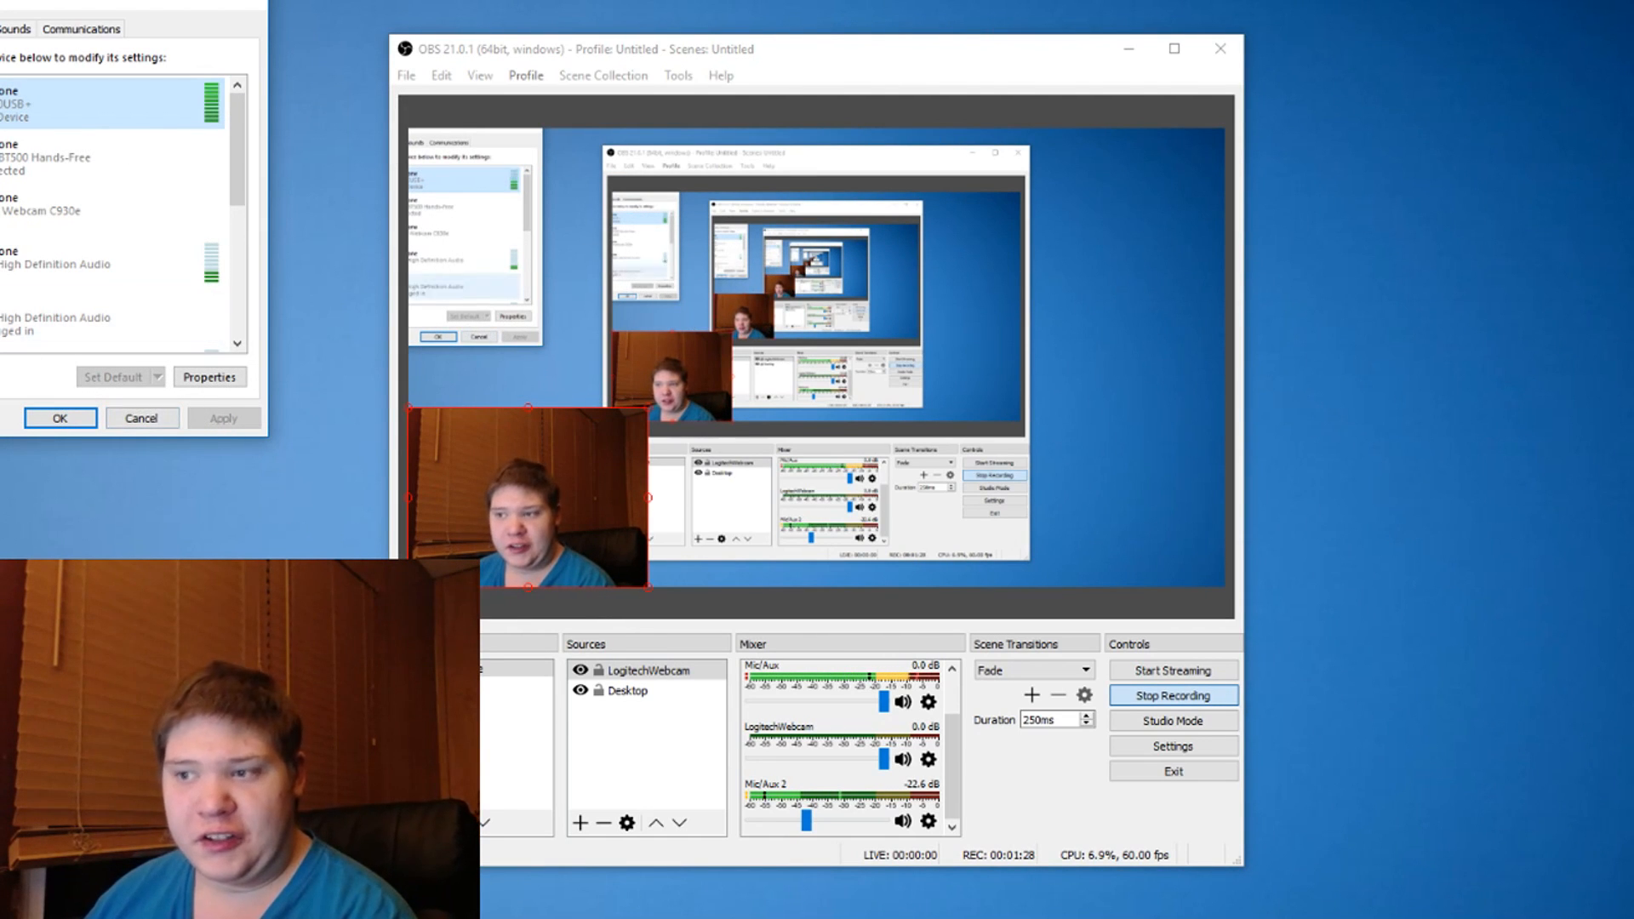